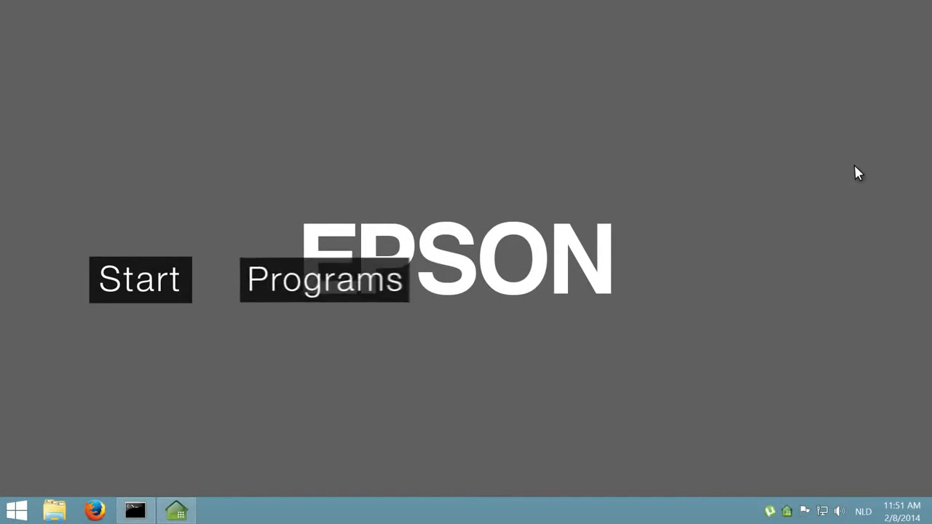
Launch Easy Interactive Tools Ver.3.00 from the Start screen program list.
left_click(324, 279)
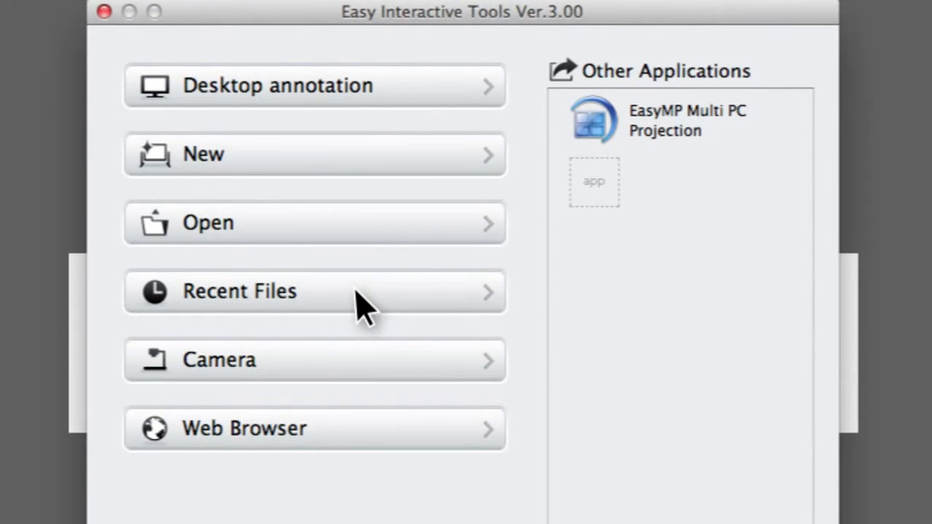
scroll("down", 3)
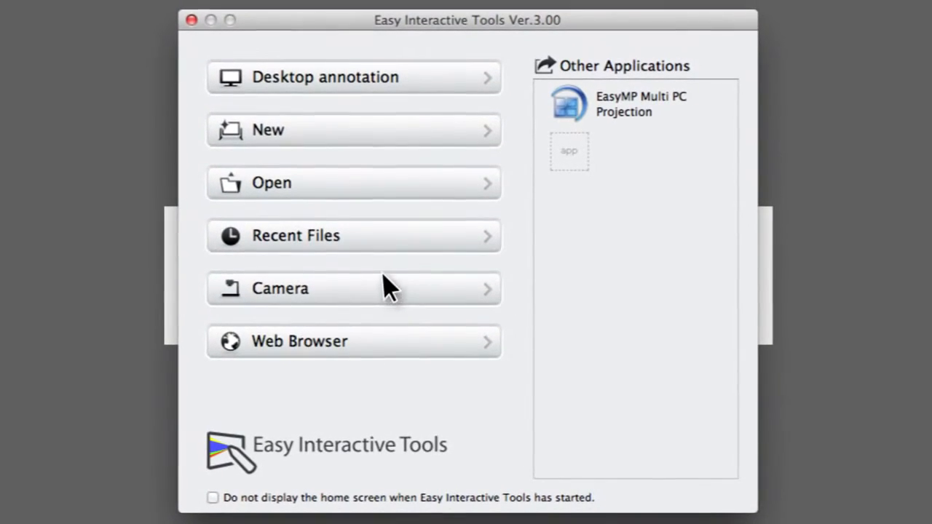
mouse_move(448, 98)
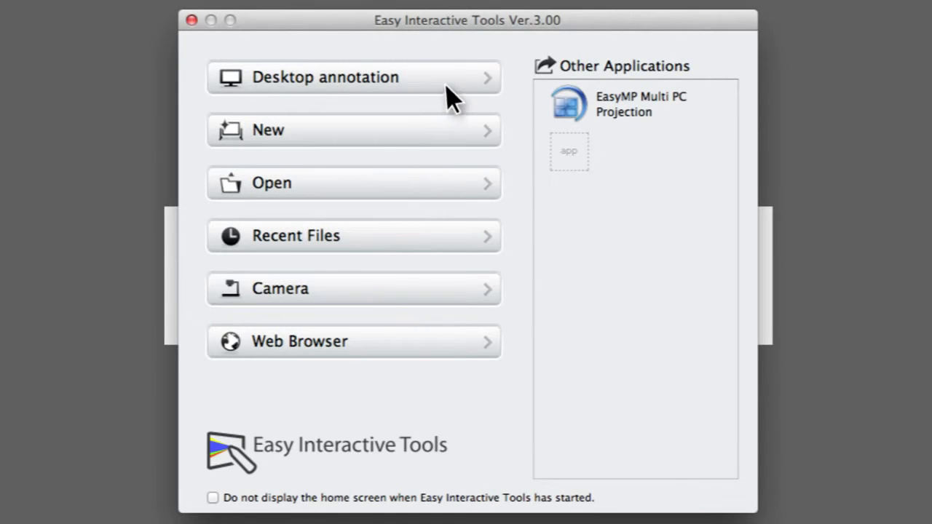
mouse_move(429, 102)
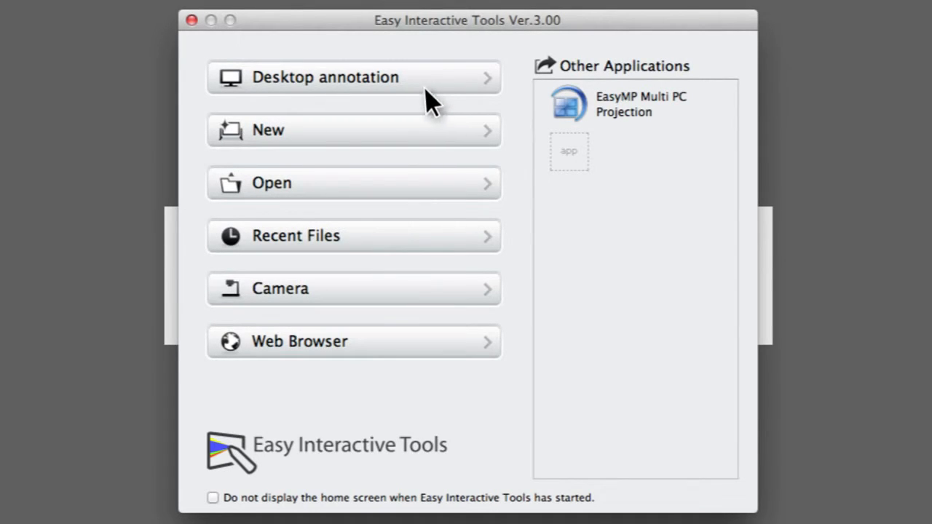
mouse_move(364, 142)
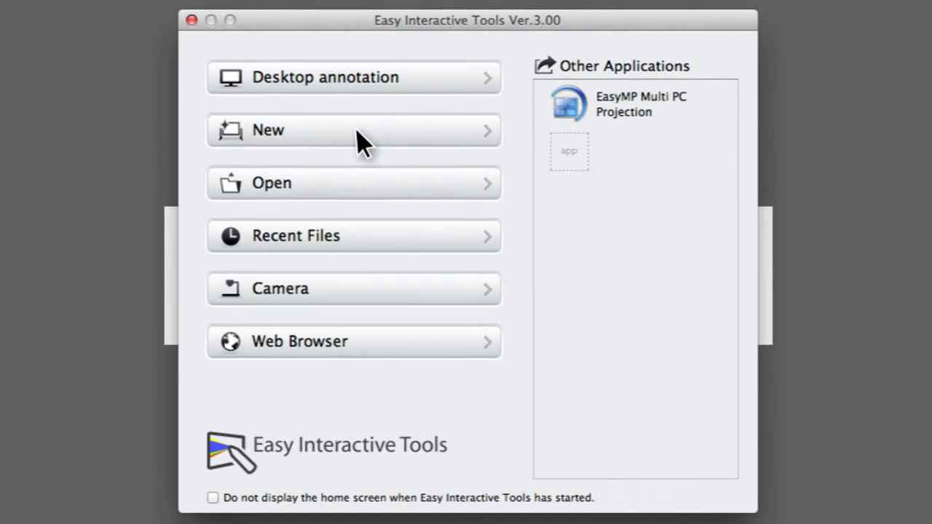
Start a blank untitled whiteboard and review its command bar and drawing toolbar.
left_click(354, 129)
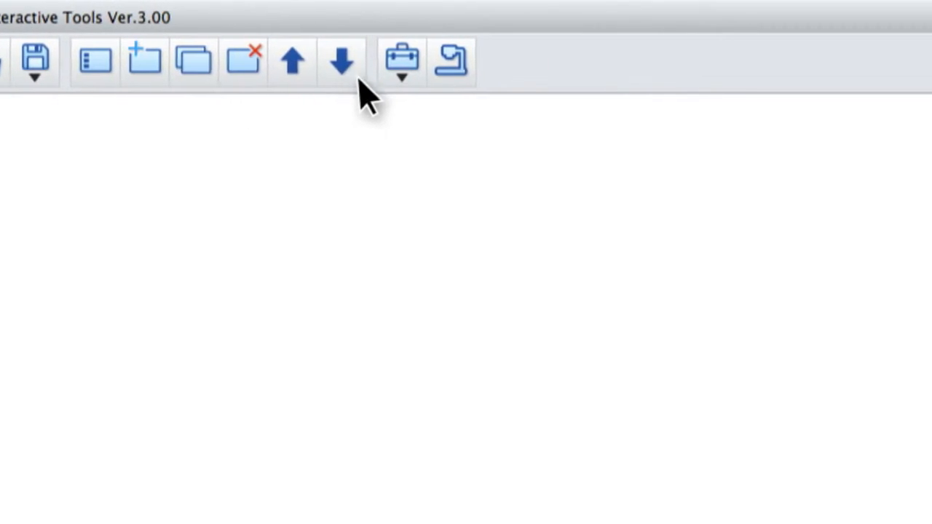
mouse_move(419, 98)
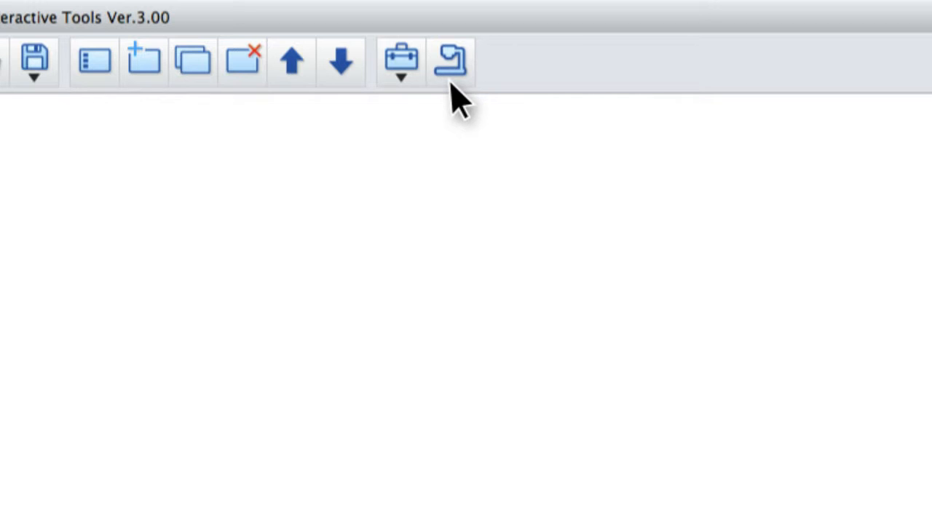
left_click(450, 60)
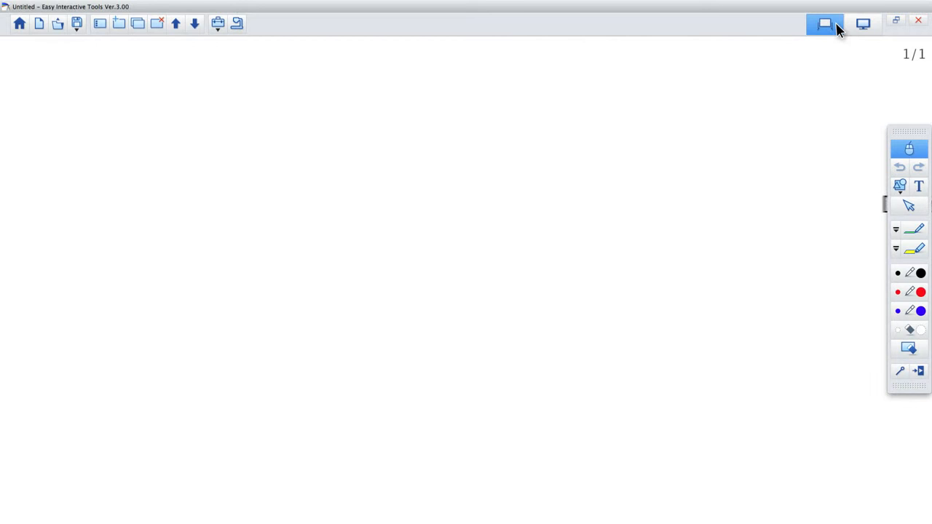
left_click(825, 23)
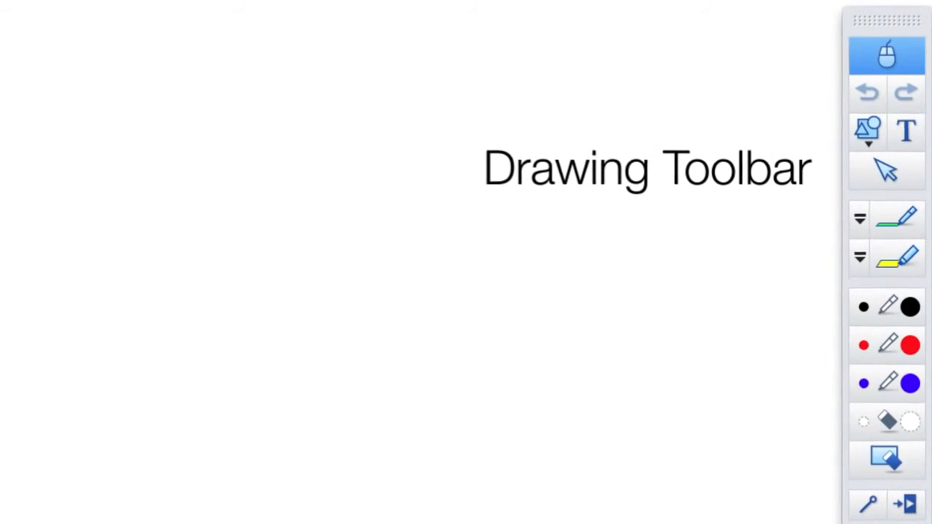